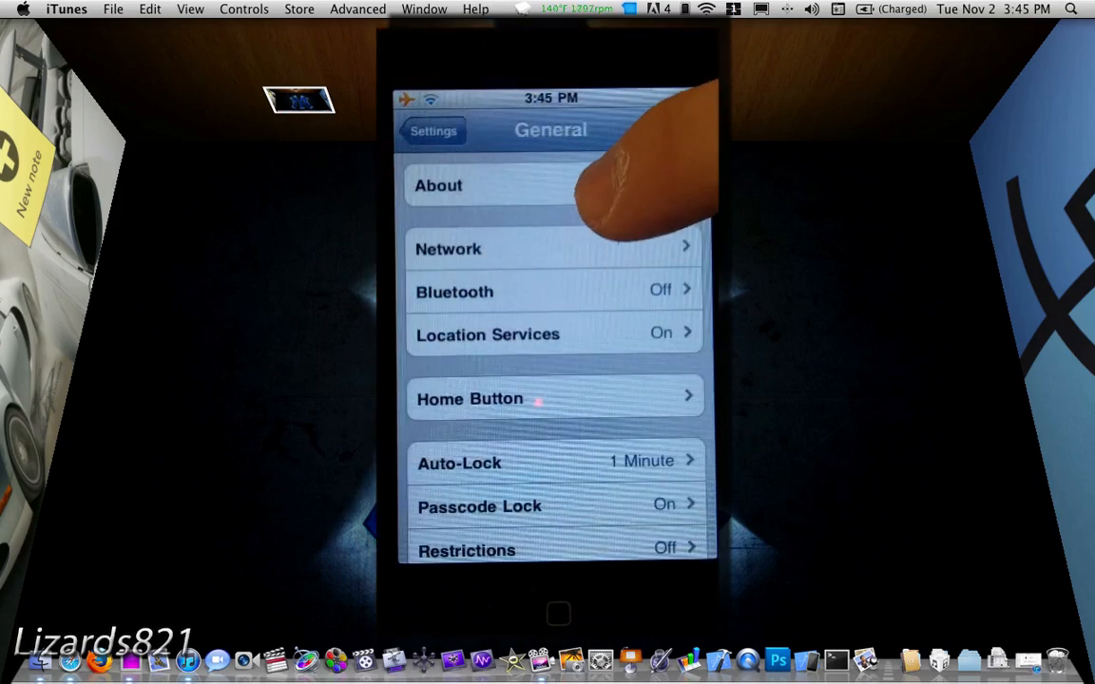
- Review the iPod's About info and Safari's bookmarks list, then go back to the home screen
left_click(437, 186)
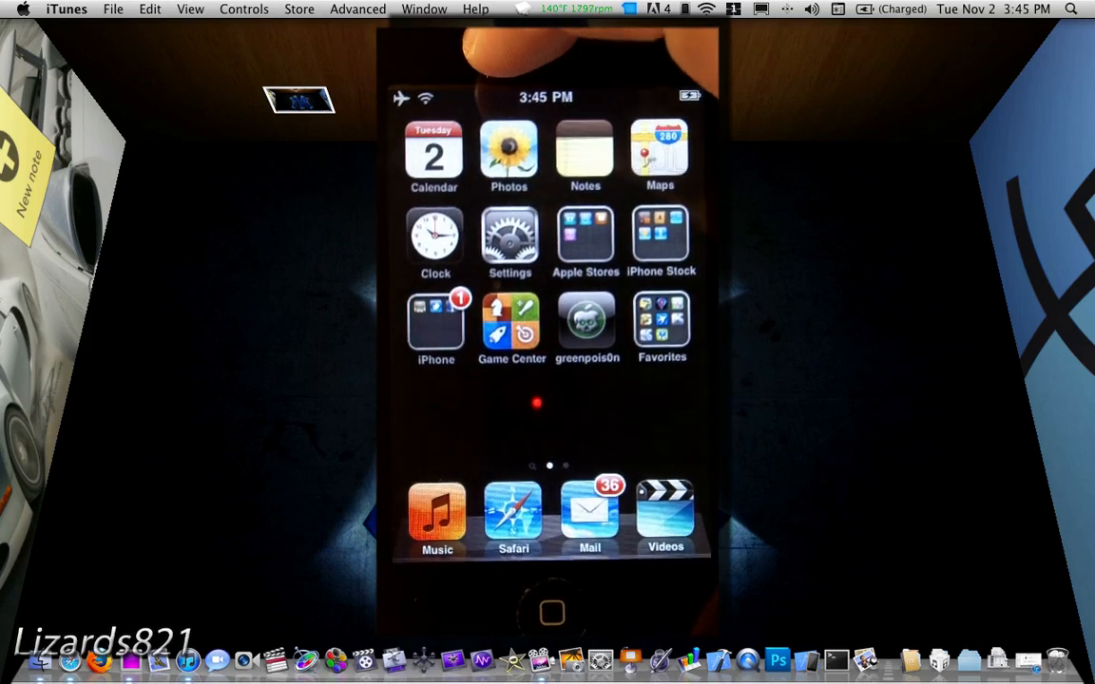
left_click(514, 513)
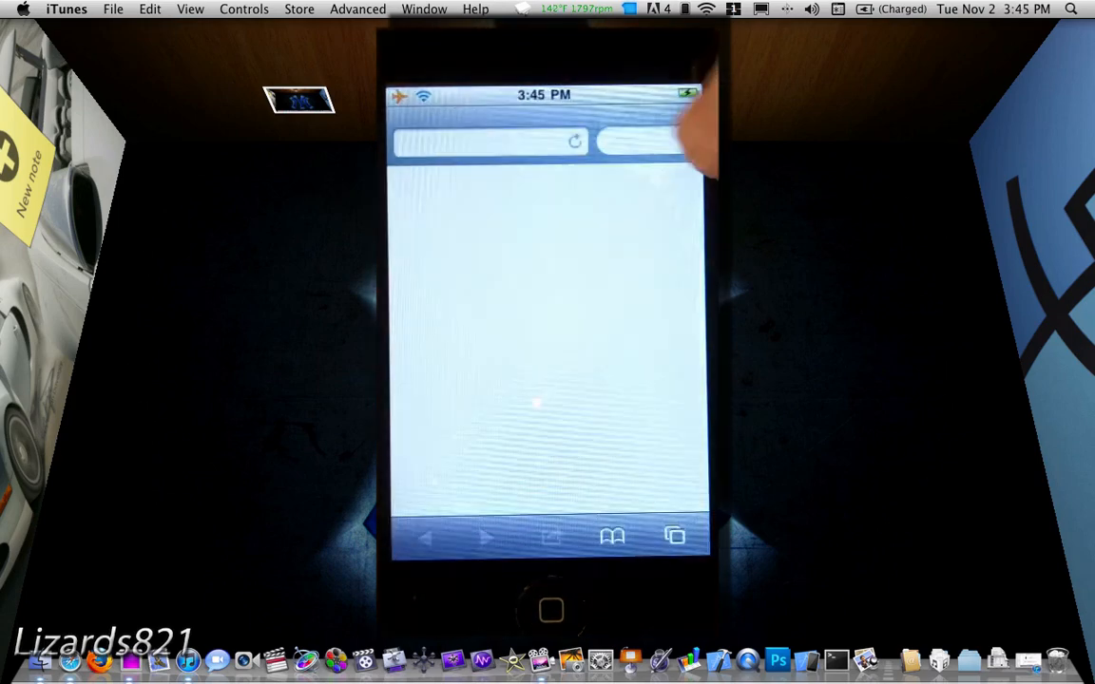
left_click(612, 536)
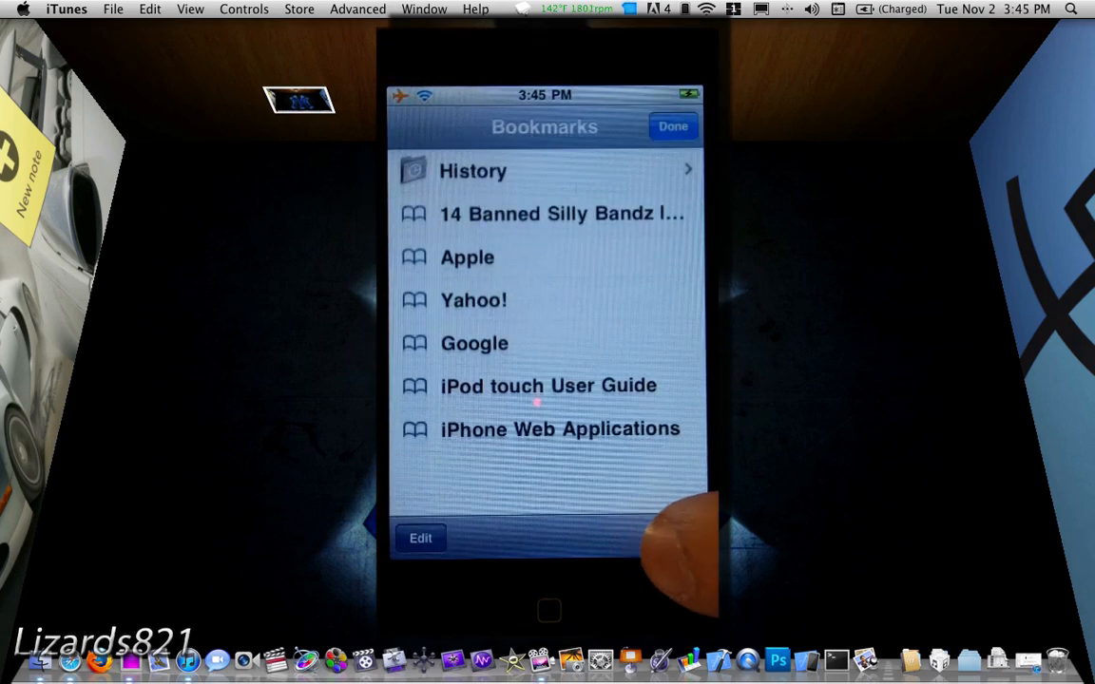
left_click(548, 384)
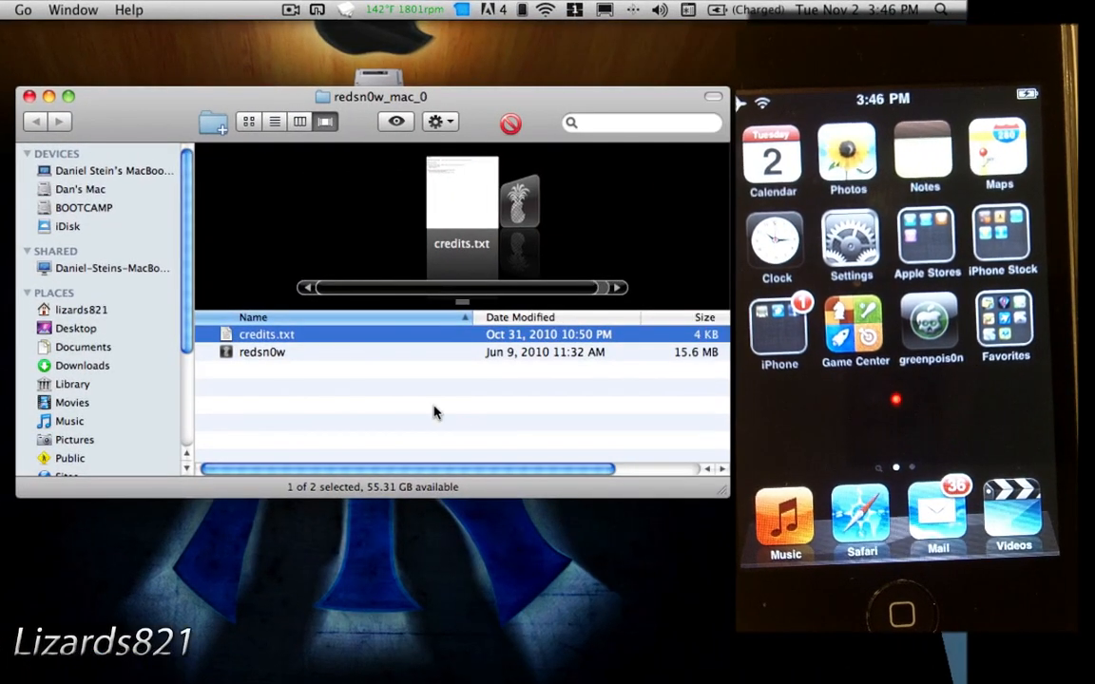
- Launch redsn0w, load iPod2,1_4.2_8C134_Restore.ipsw and proceed to prepare the jailbreak data
double_click(262, 352)
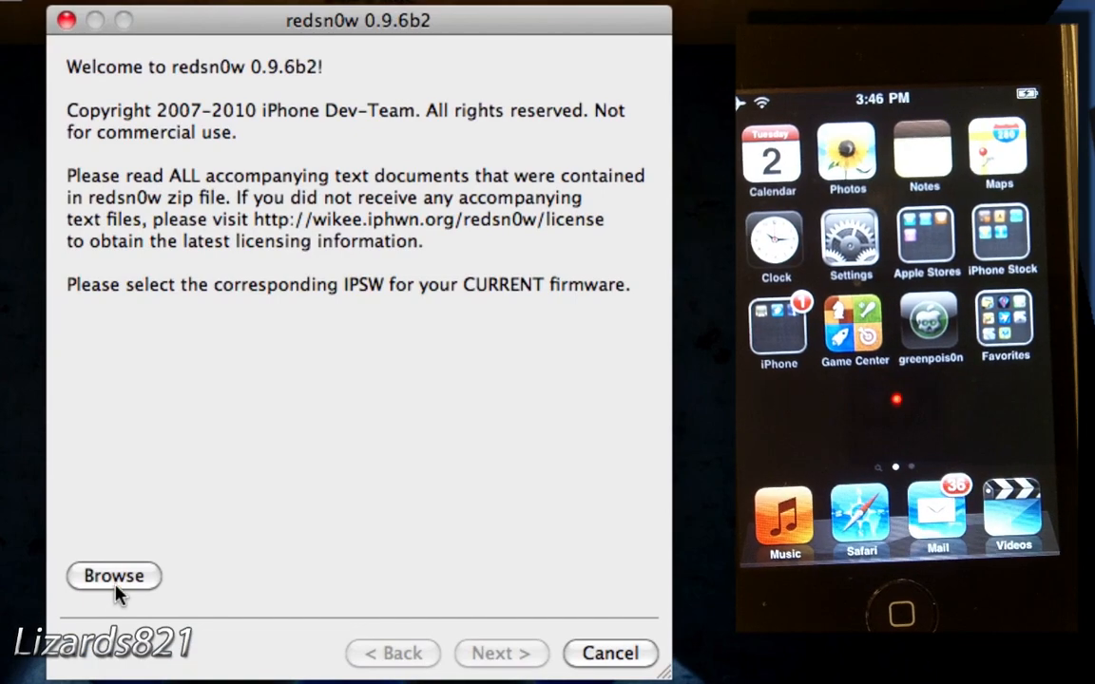
left_click(114, 576)
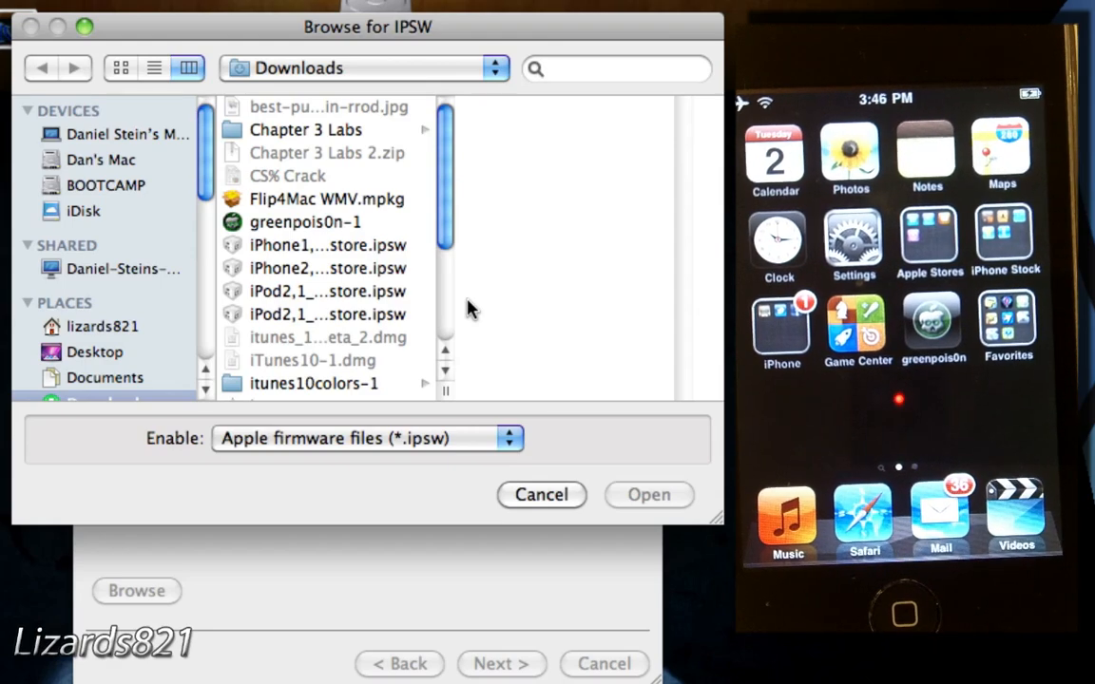
left_click(326, 315)
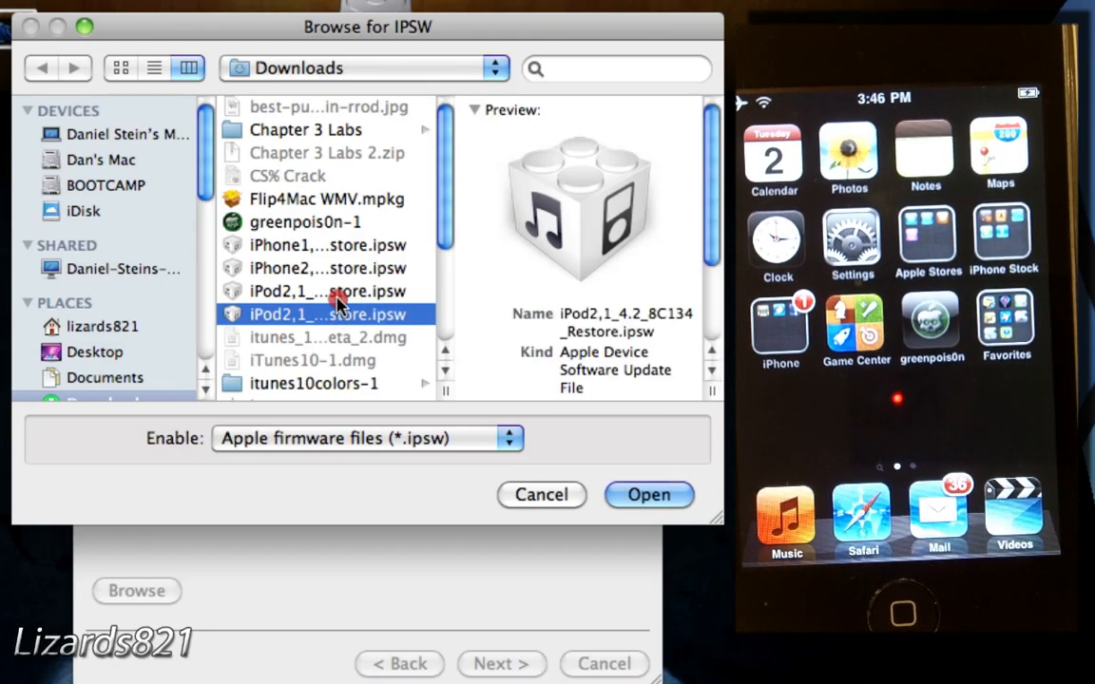
left_click(650, 494)
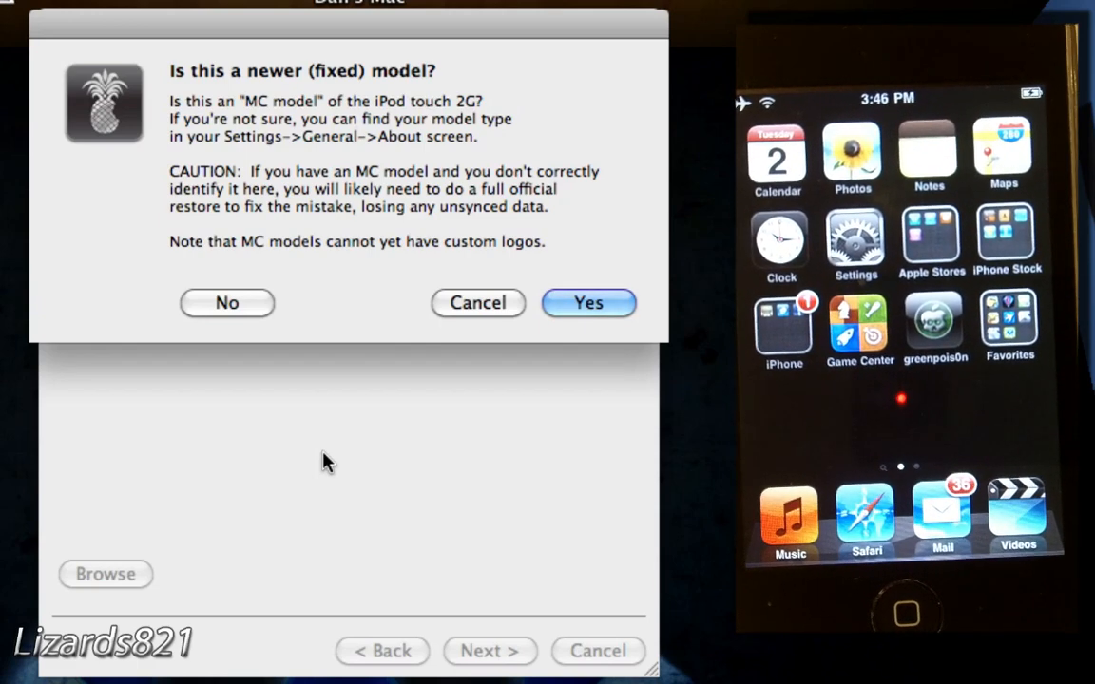
mouse_move(239, 380)
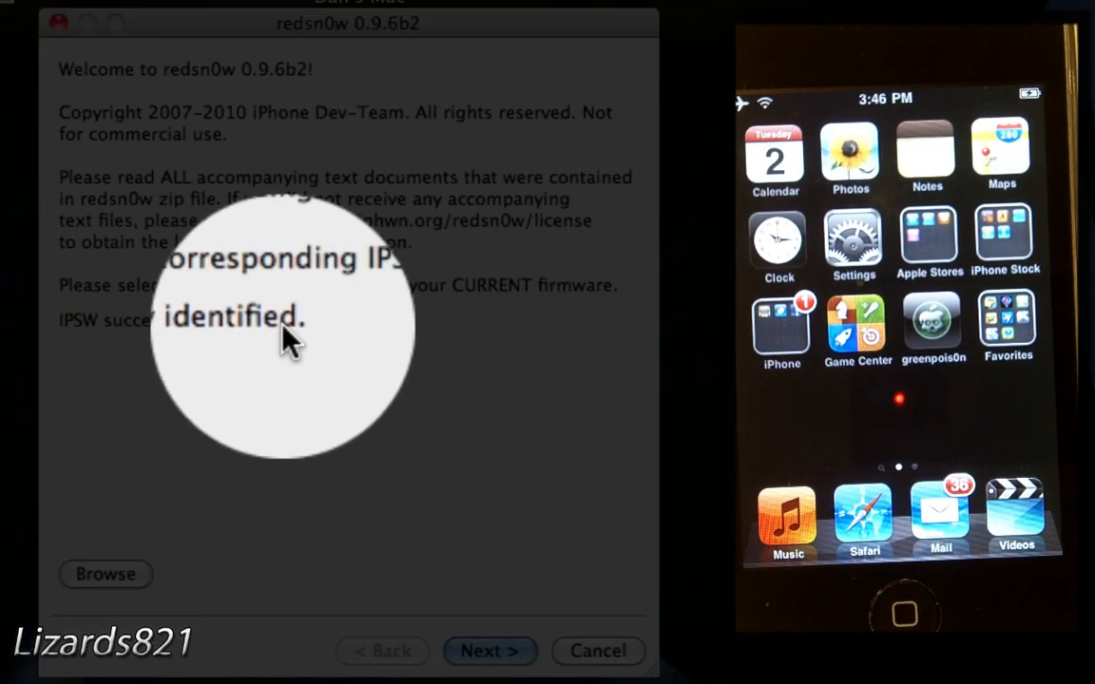
left_click(491, 651)
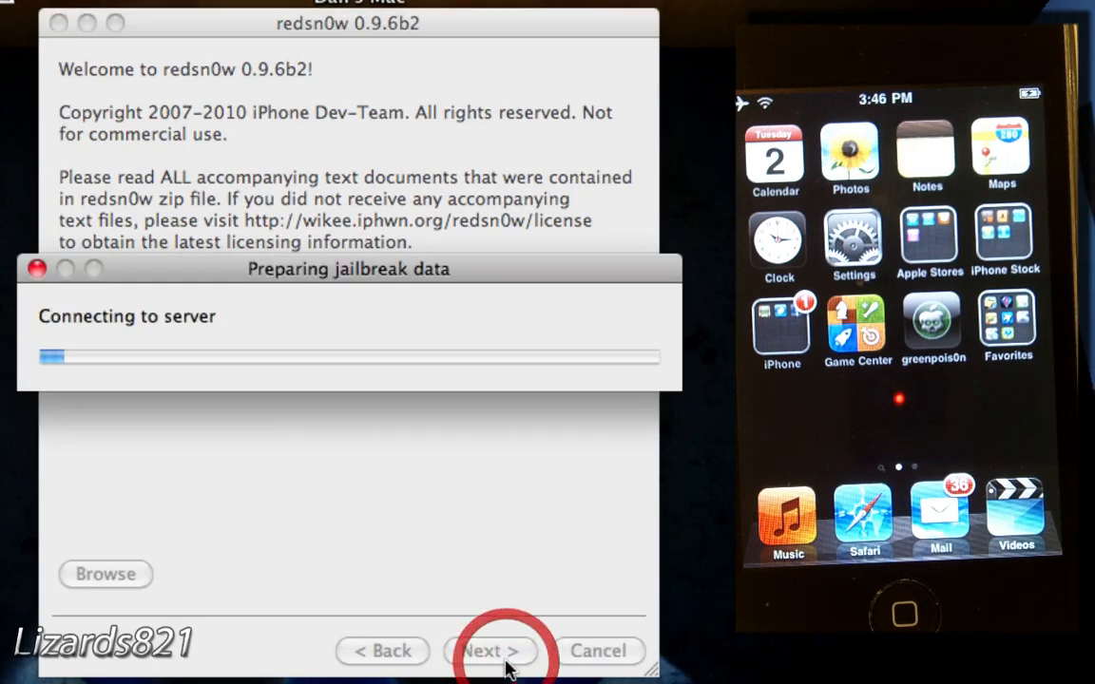
- Choose Install Cydia, multitasking and battery percentage as jailbreak options and continue
left_click(490, 650)
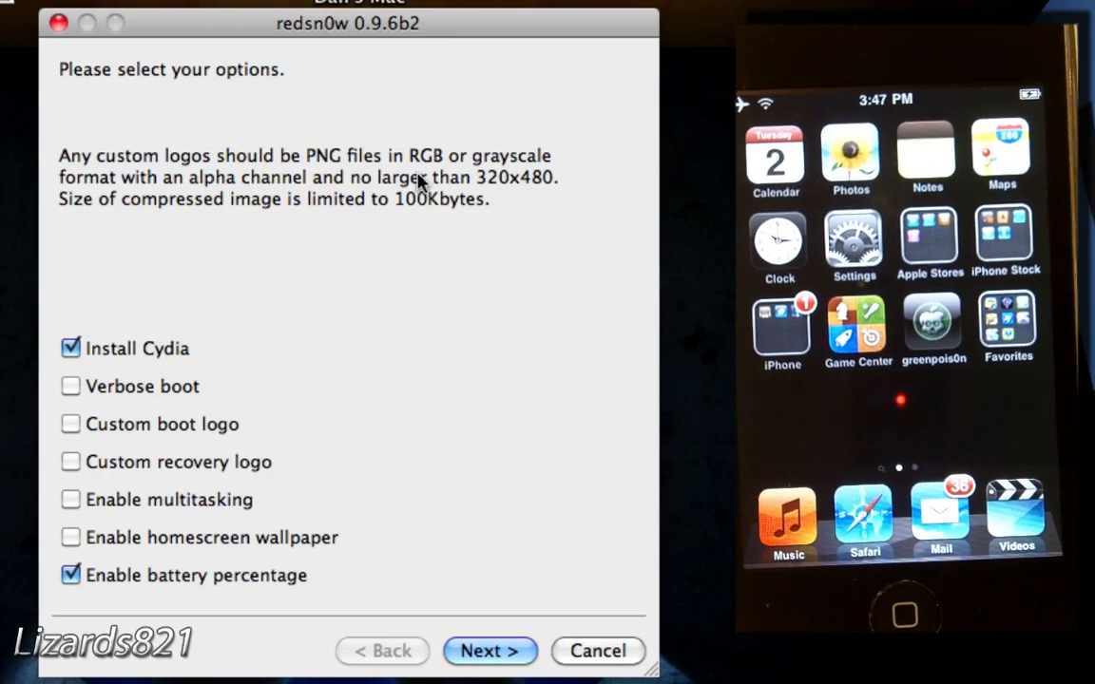
left_click(70, 498)
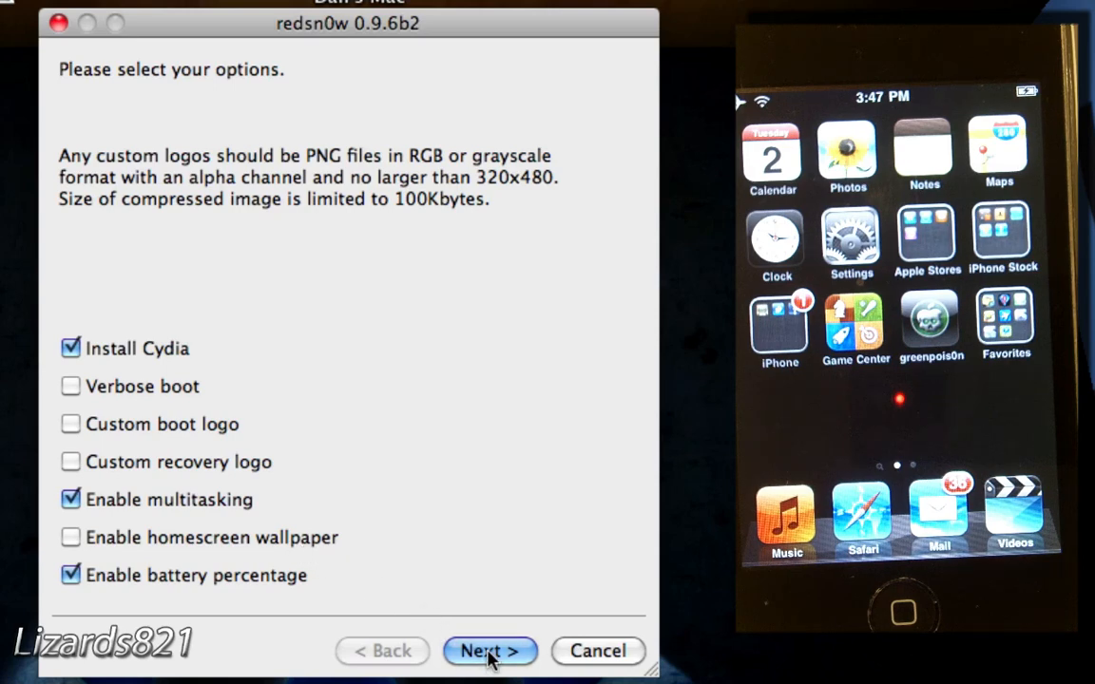
left_click(490, 650)
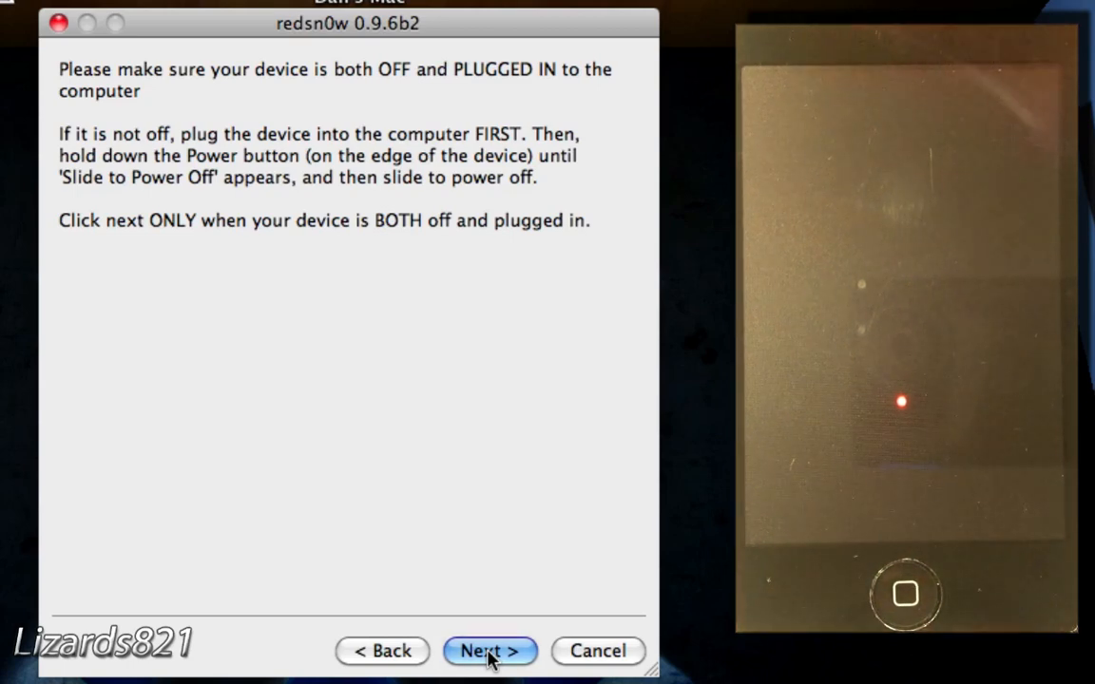
- Confirm the iPod is off and plugged in, then continue once it enters DFU mode
left_click(491, 650)
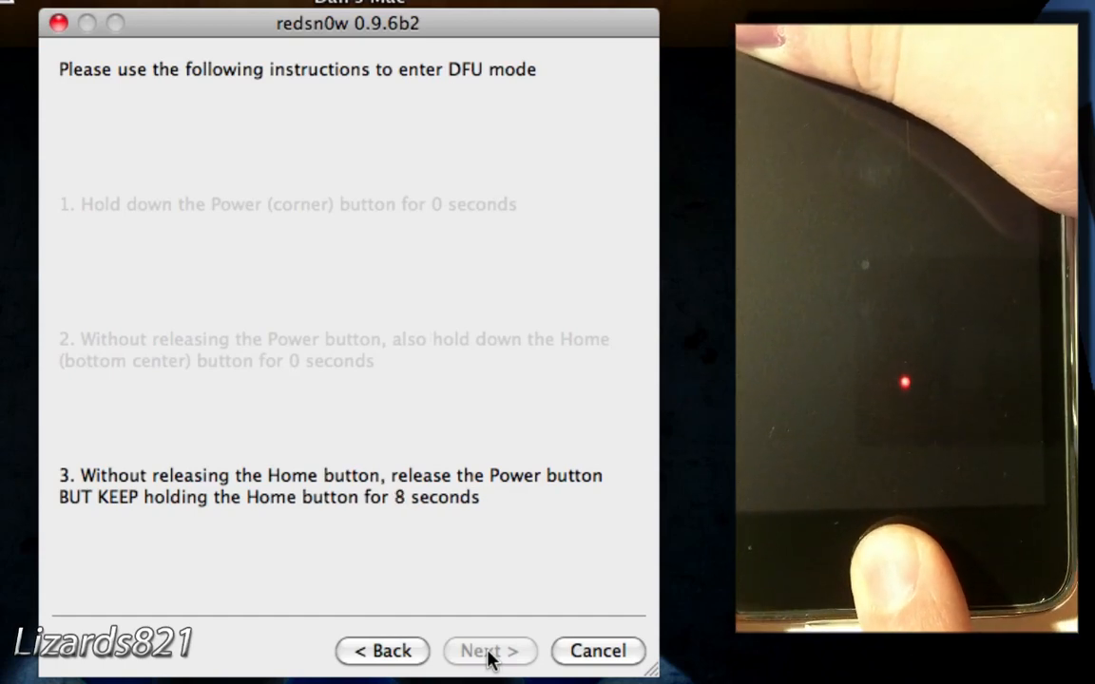
left_click(490, 650)
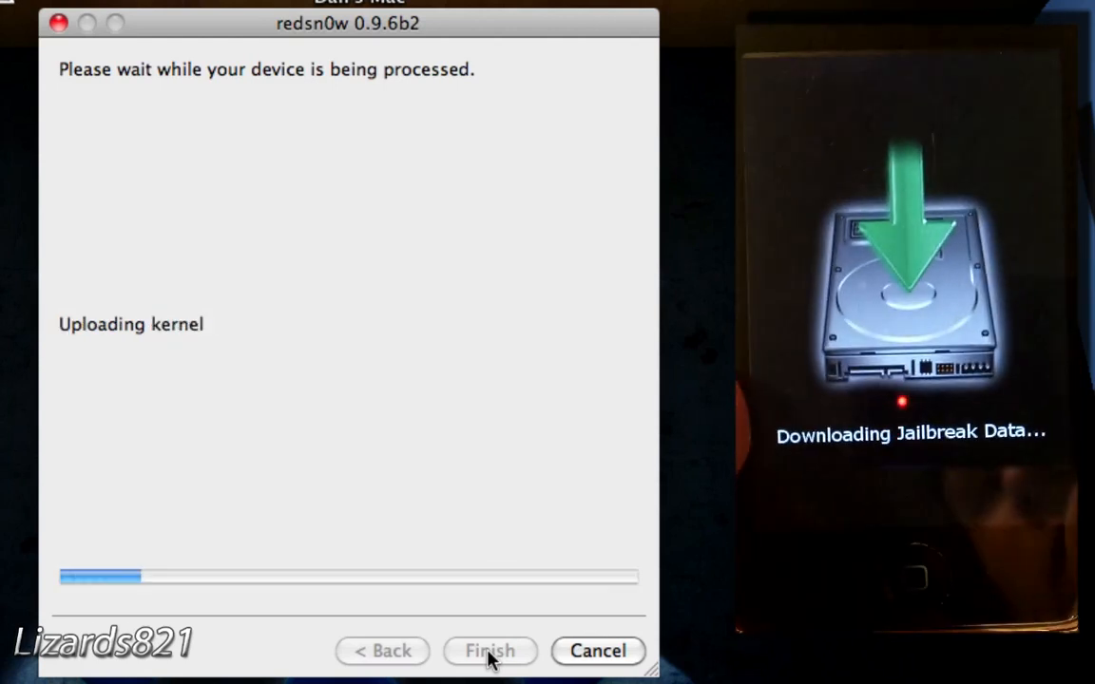
- Let the kernel upload report Done and finish the redsn0w wizard
left_click(490, 650)
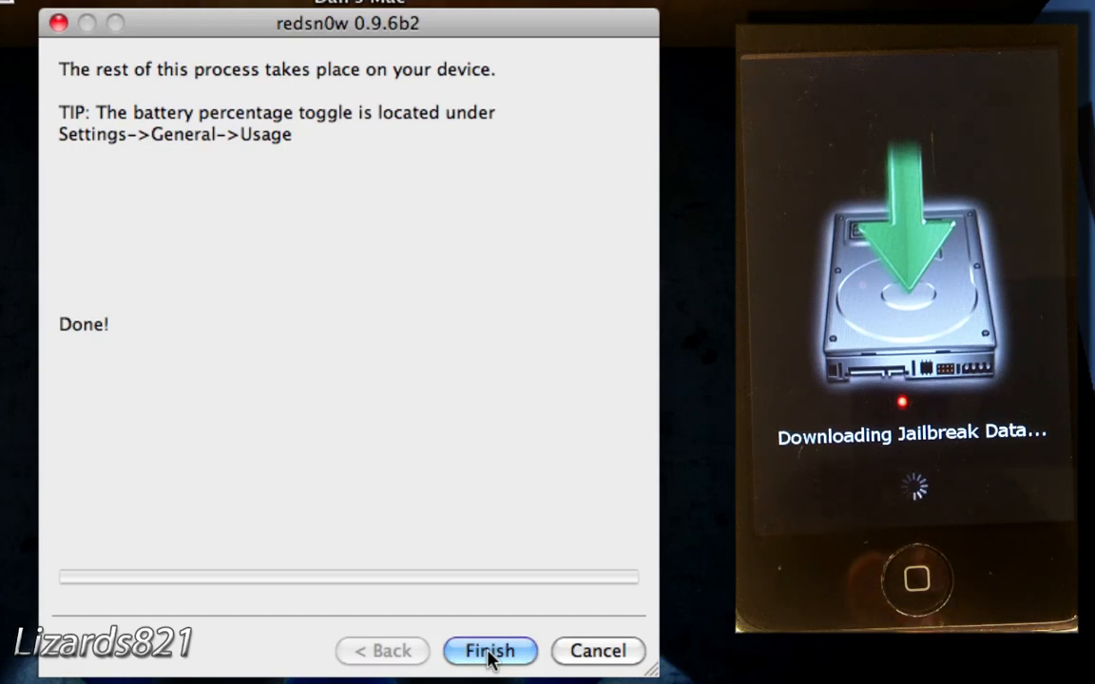
left_click(490, 650)
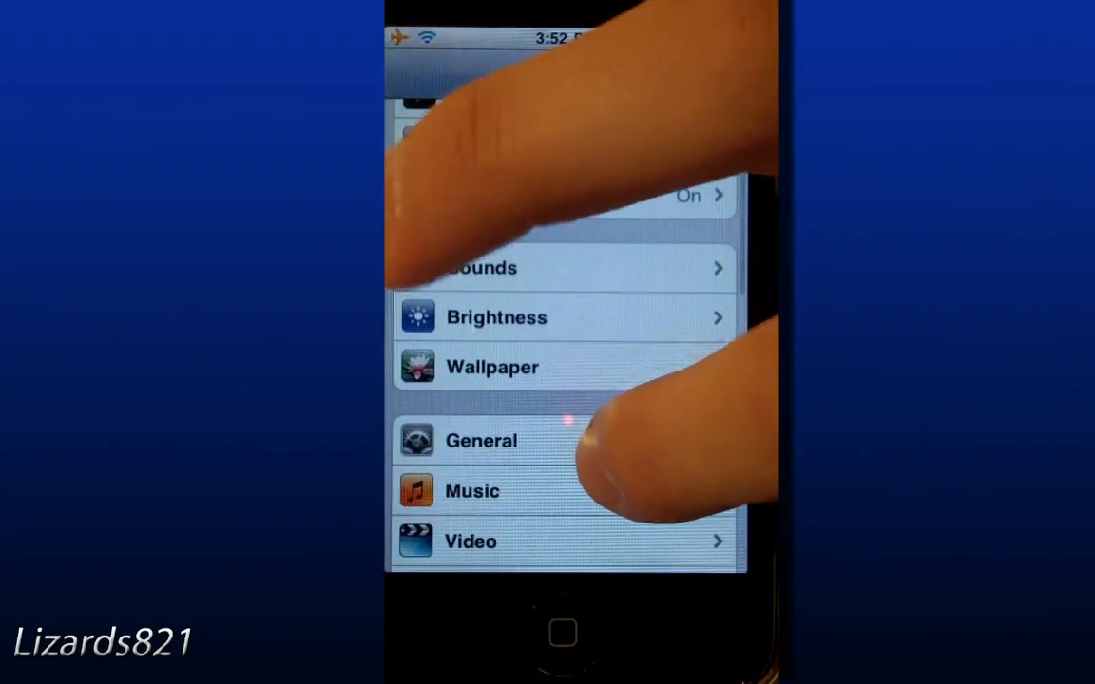
- Check Settings > General for the new Usage setting
left_click(479, 441)
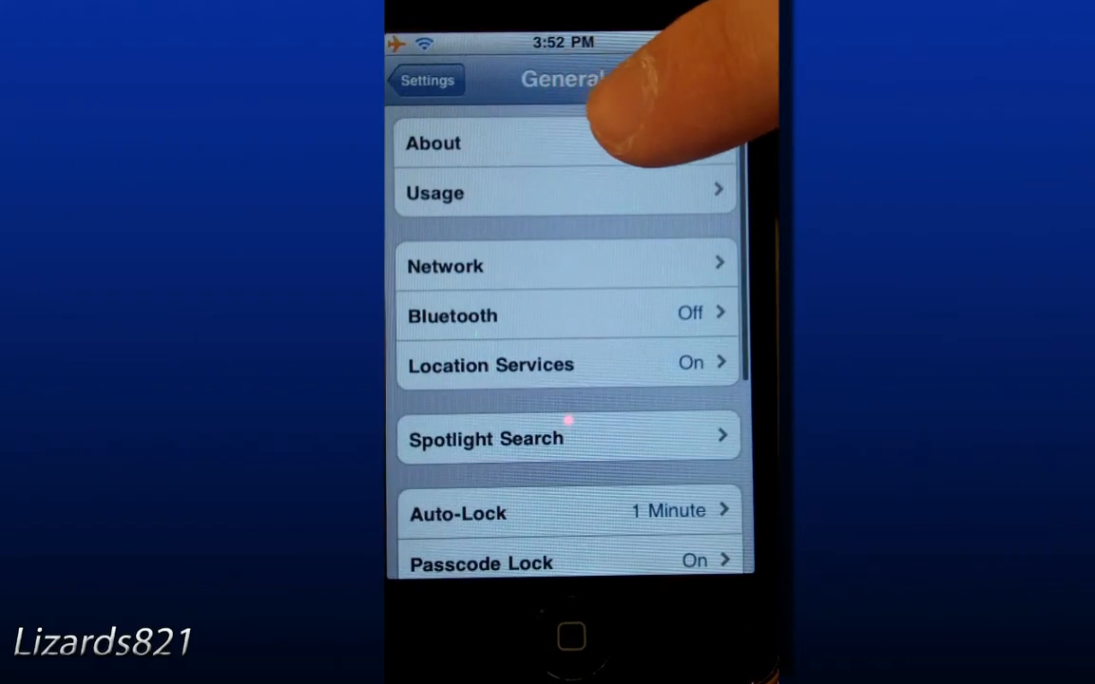
left_click(434, 142)
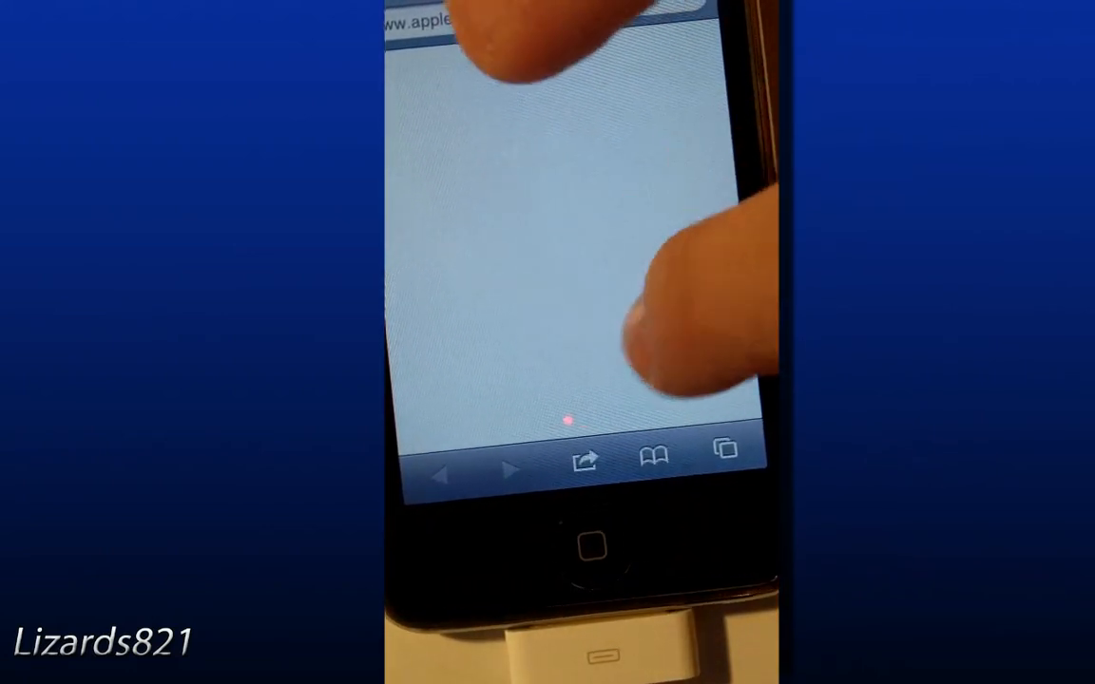
- View Safari's Print screen via the share menu, cancel it, then open the Games 2 folder beside Cydia
left_click(585, 458)
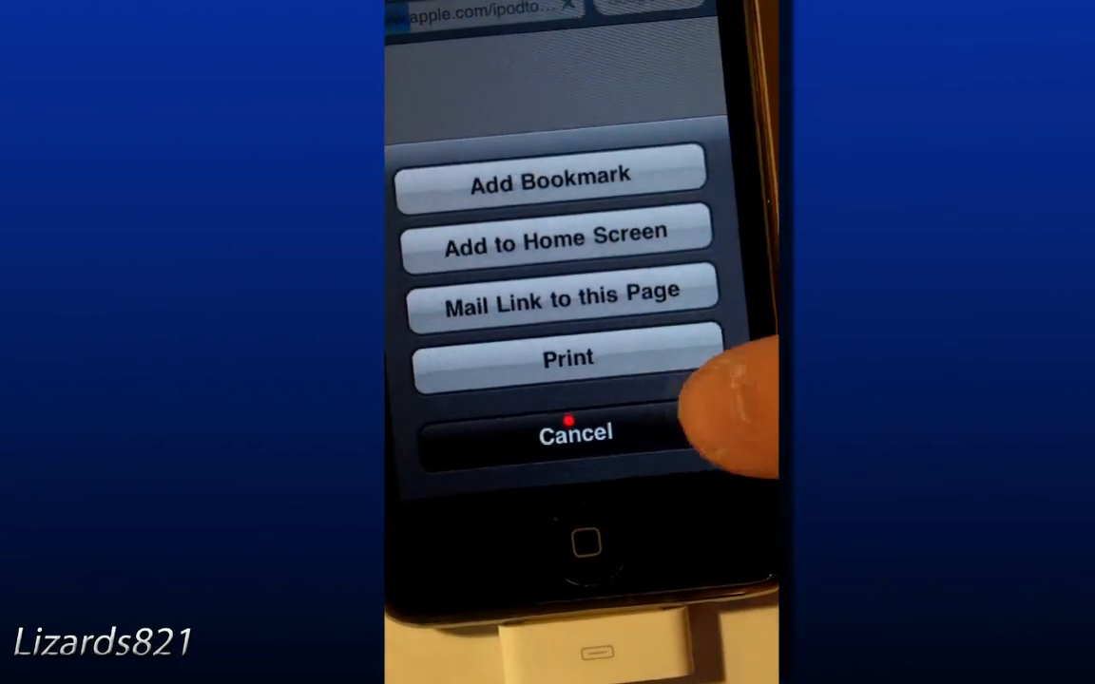
left_click(566, 434)
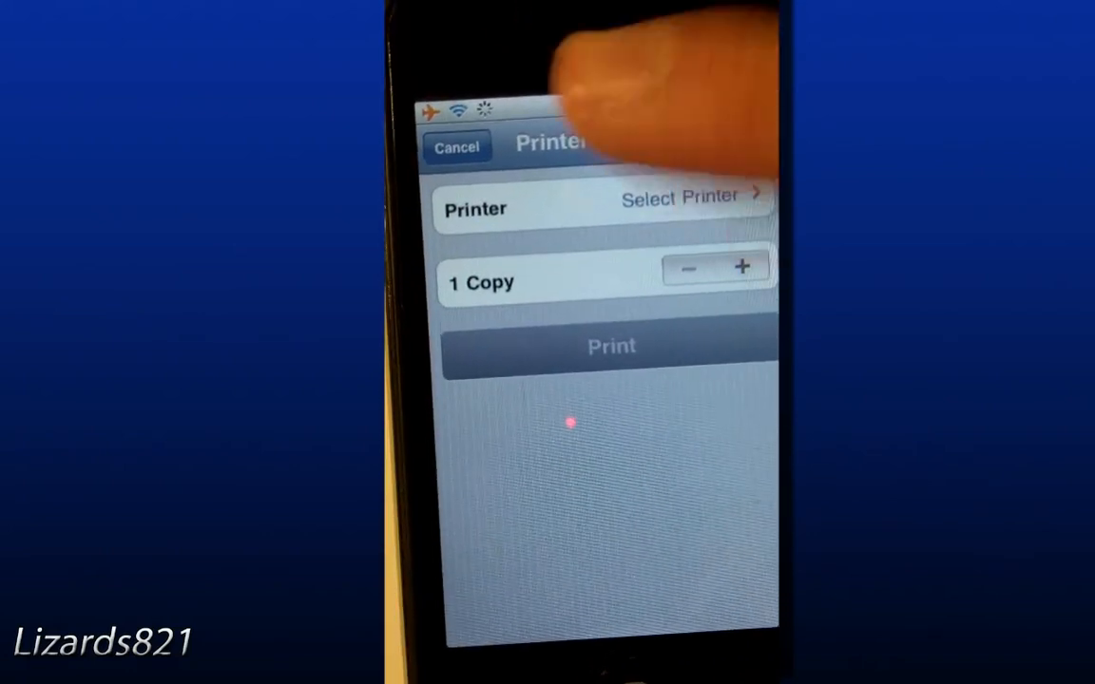
left_click(456, 148)
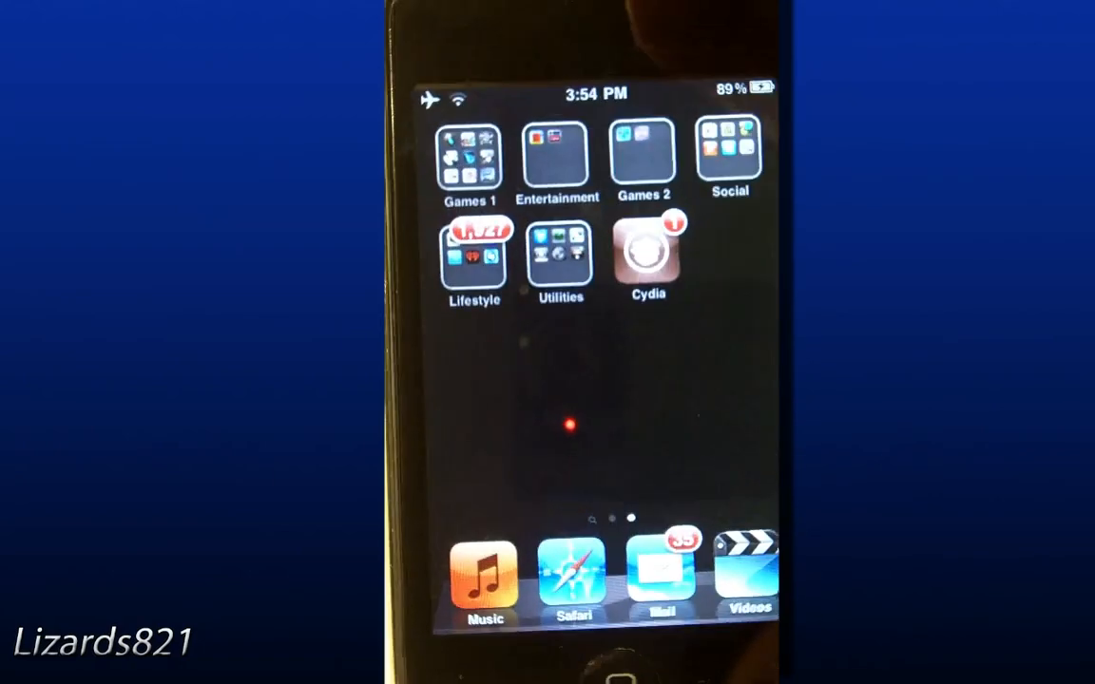
left_click(643, 156)
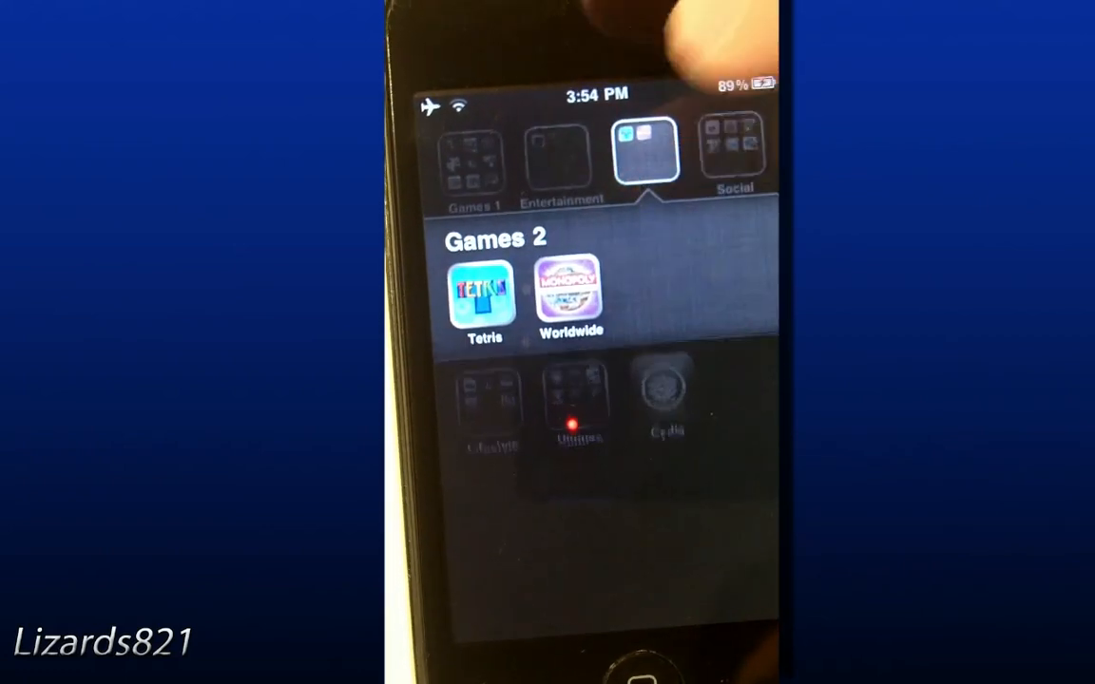